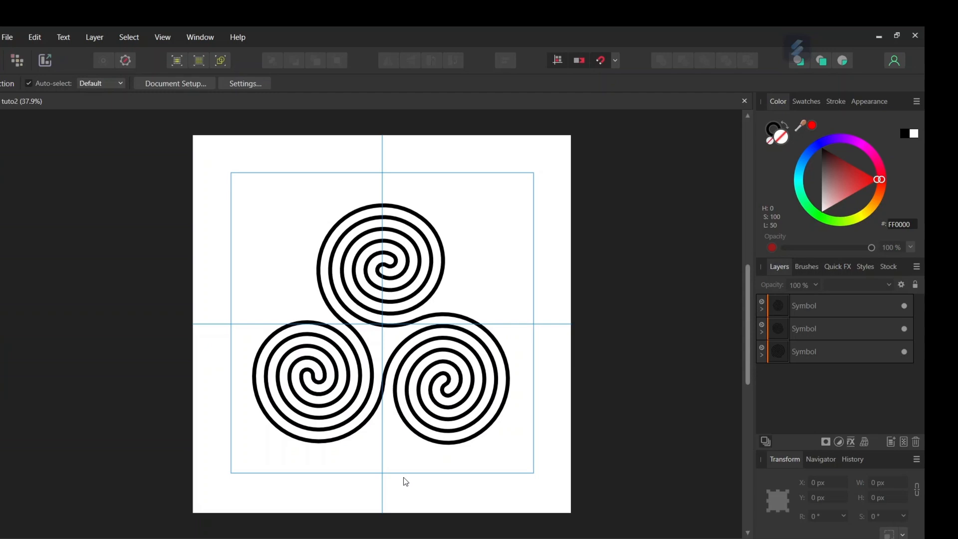
mouse_move(397, 470)
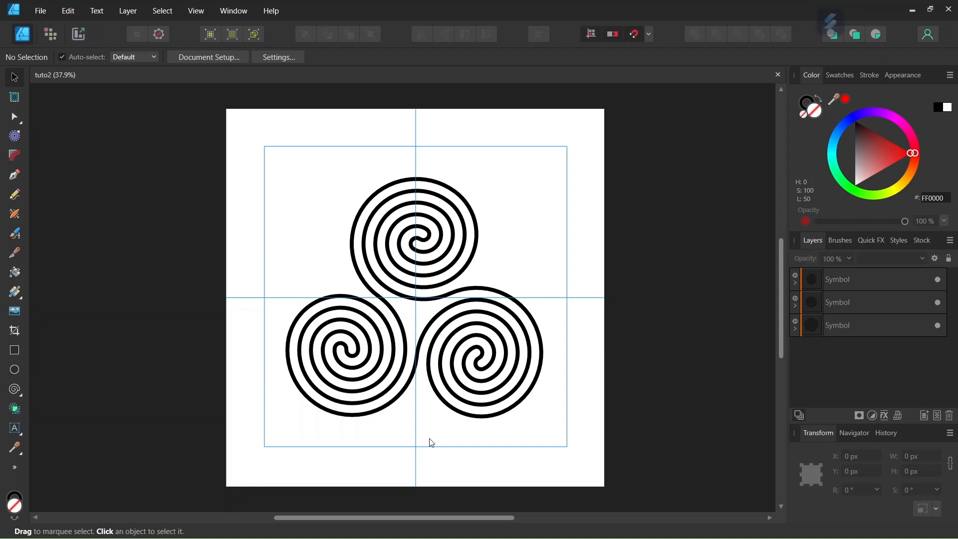
mouse_move(345, 195)
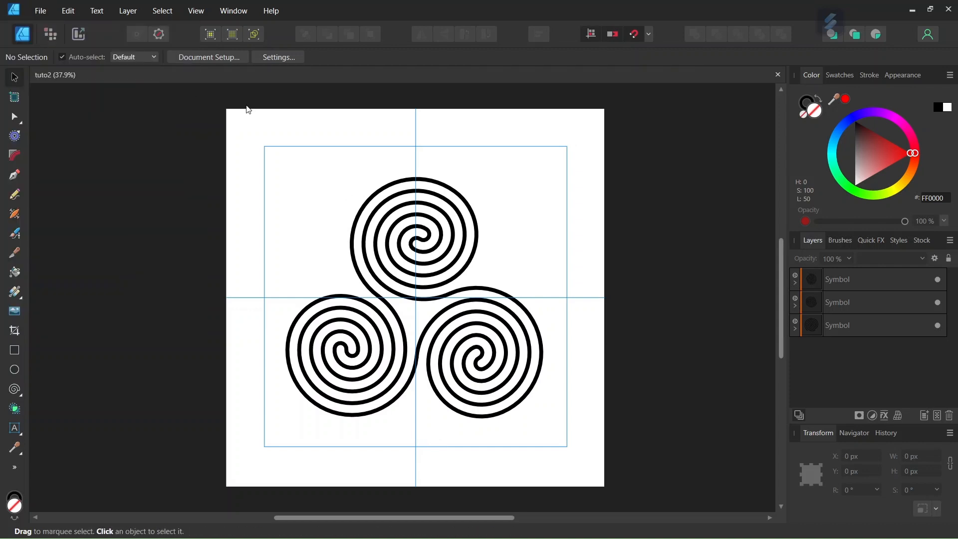
Step: Create a new document in pixels sized 2000 × 2000 px
click(613, 358)
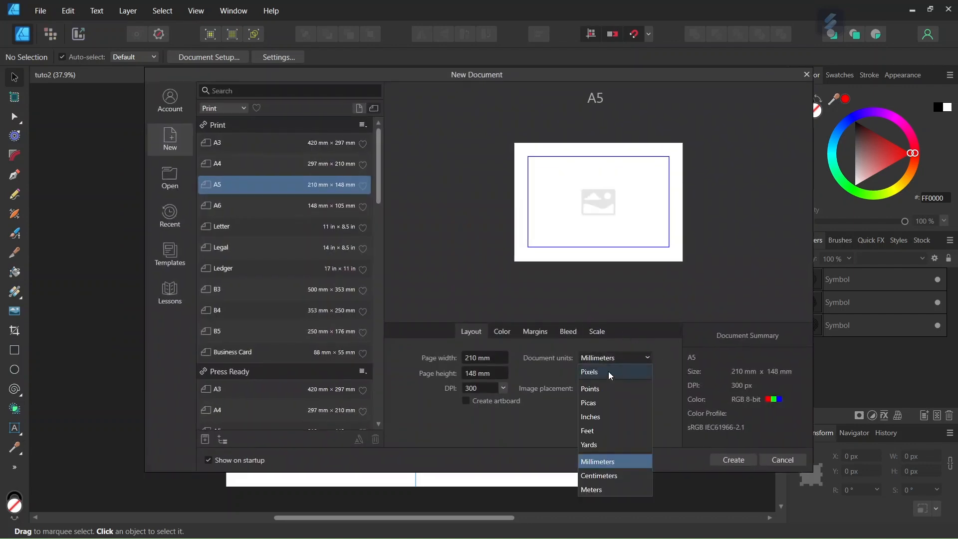
click(589, 371)
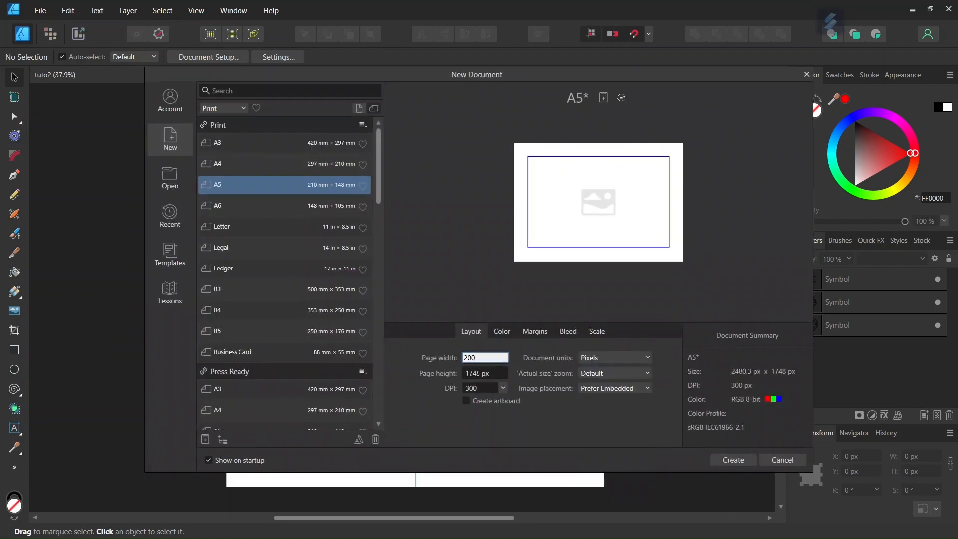
text(2000)
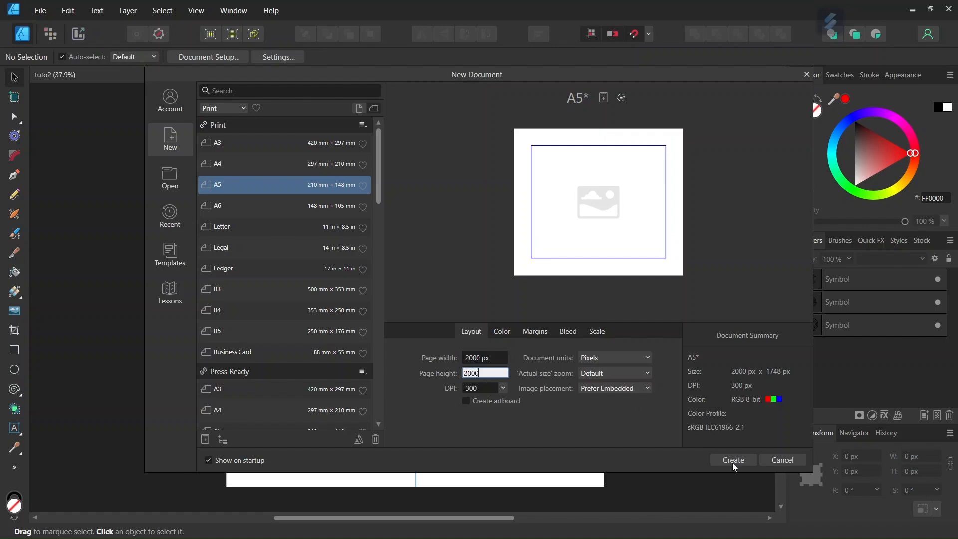
click(732, 459)
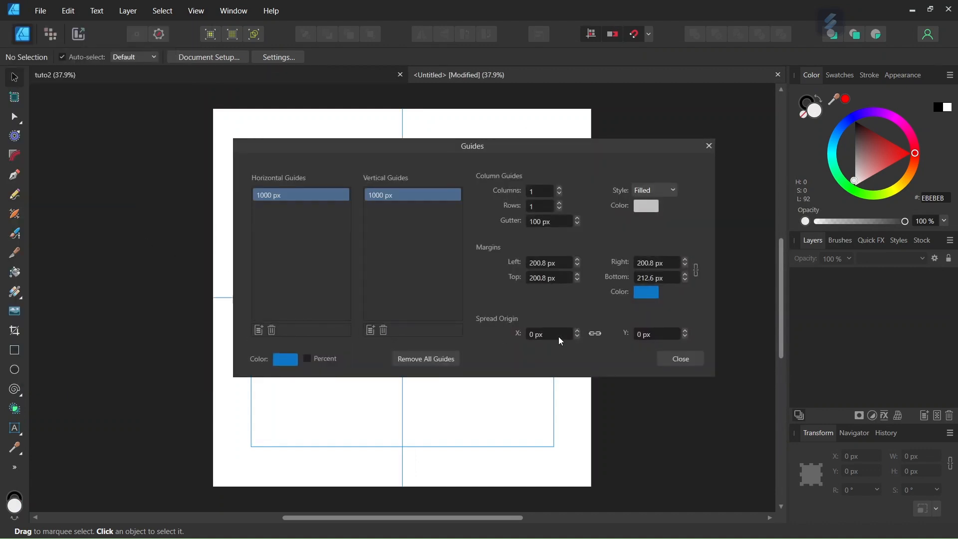
Step: Dismiss the guides settings and the snapping options after reviewing them
click(648, 34)
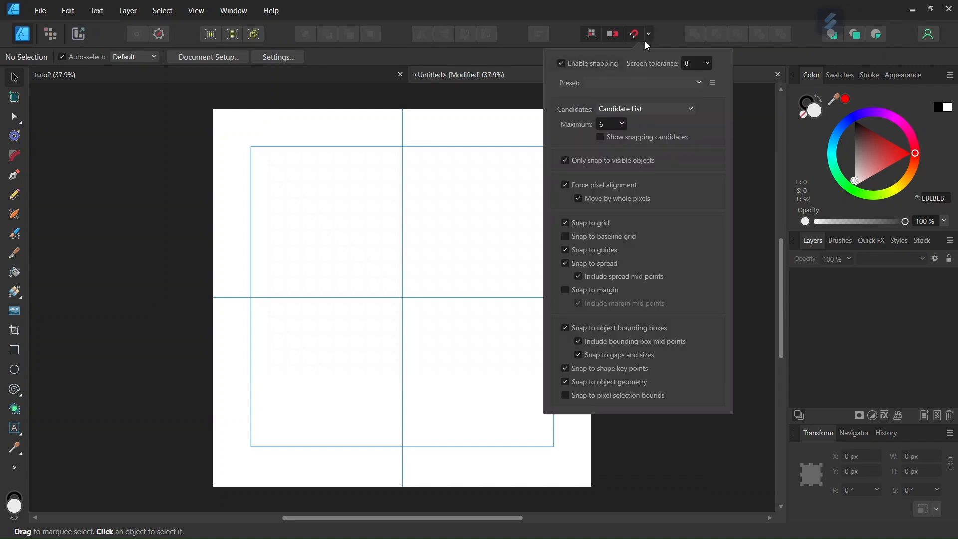
mouse_move(481, 253)
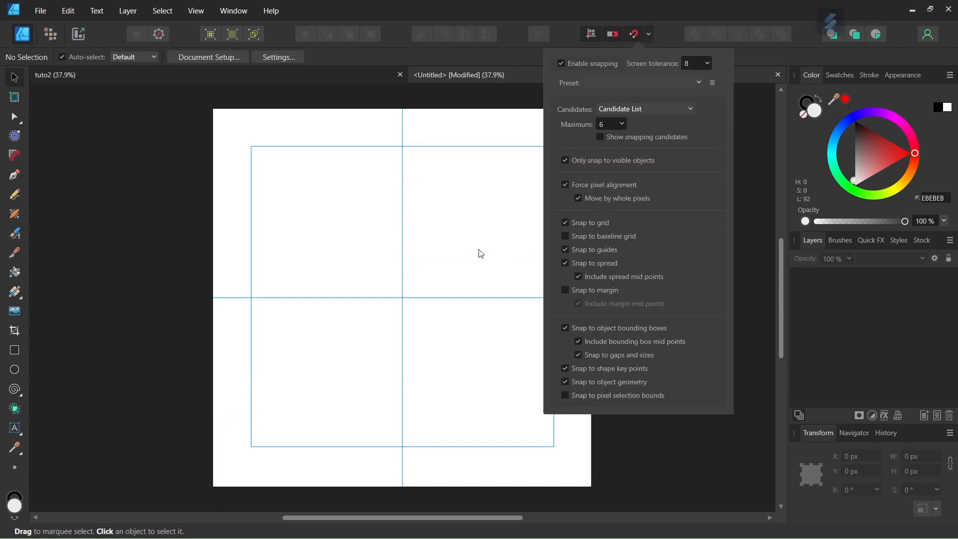
click(634, 34)
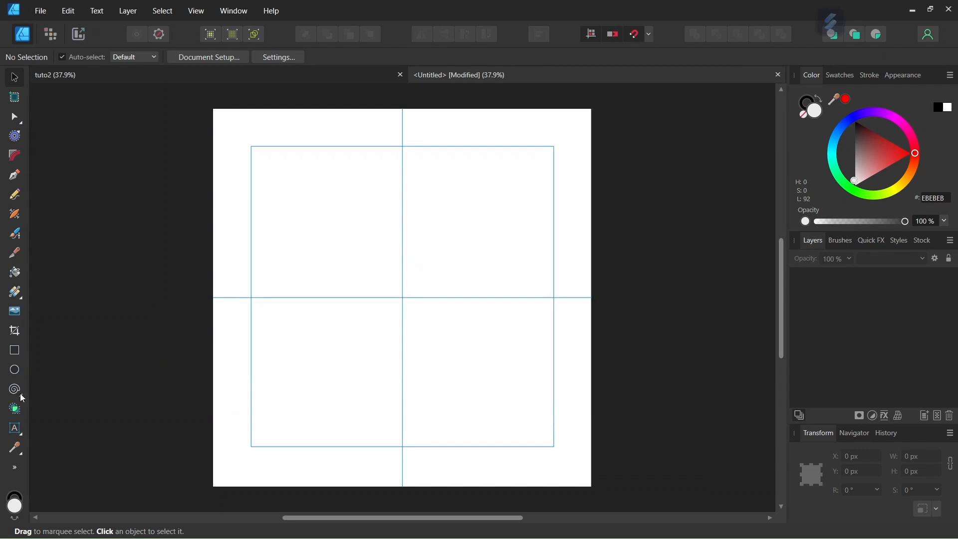
Step: Activate the Spiral Tool with no fill and a 5 pt black stroke
click(14, 389)
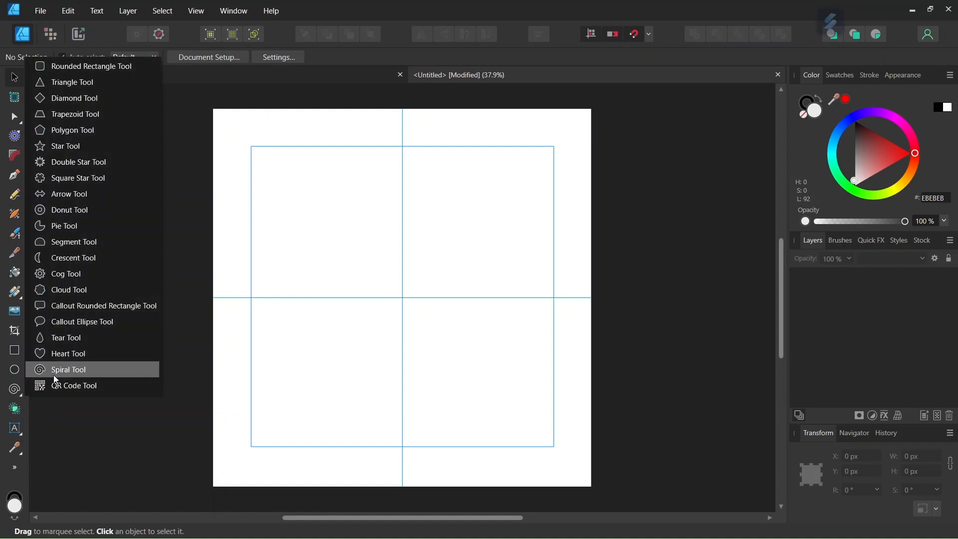
click(68, 369)
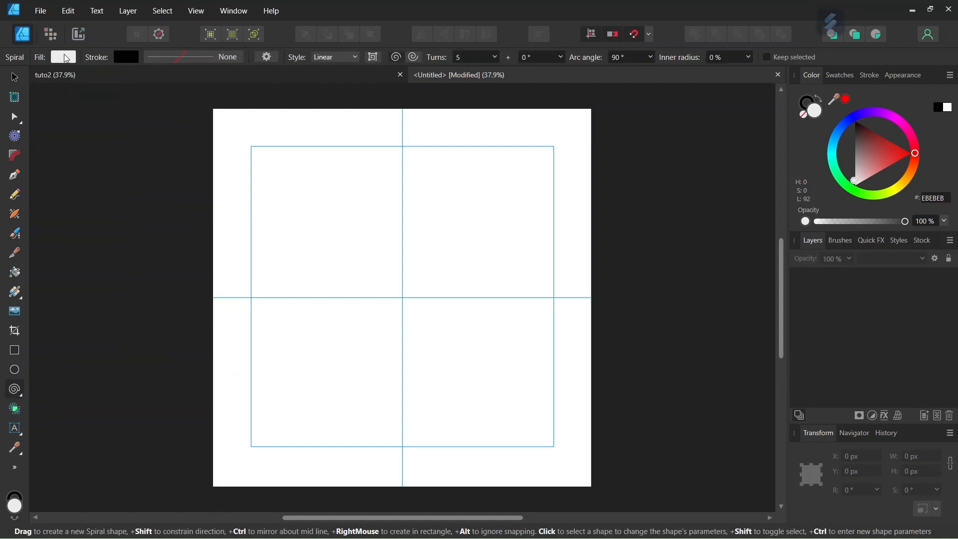
click(63, 57)
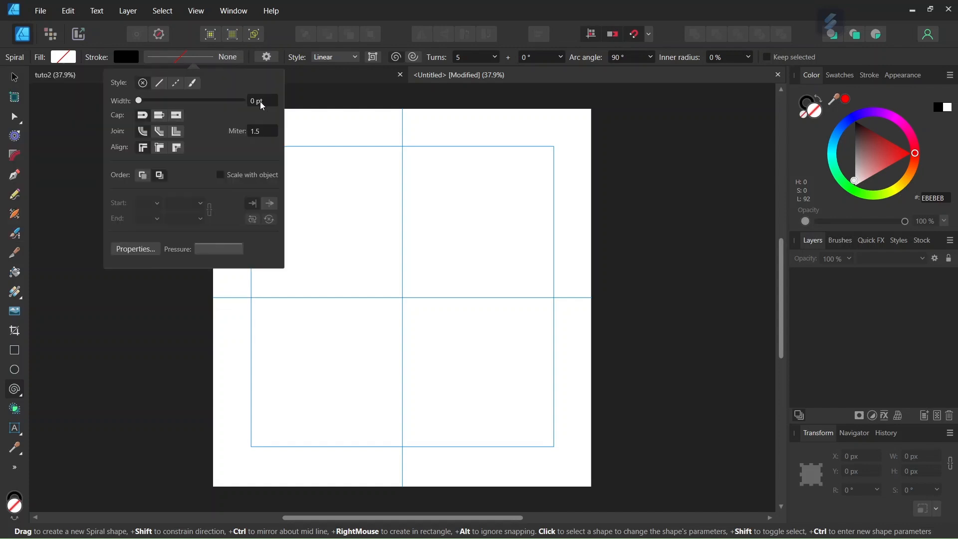
triple_click(262, 100)
text(5)
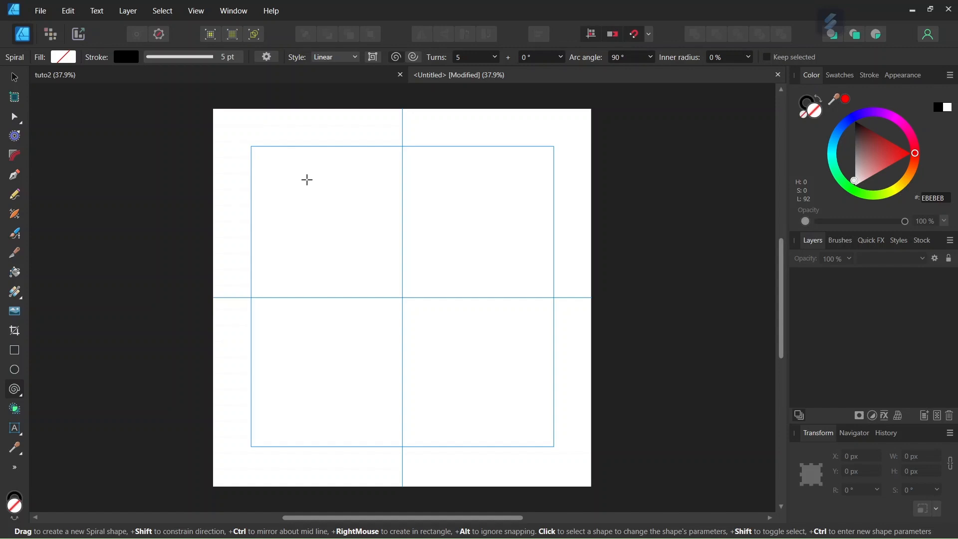
Step: Drag out a spiral in the upper-left, enlarging it to about 741 px wide
drag(303, 178, 325, 202)
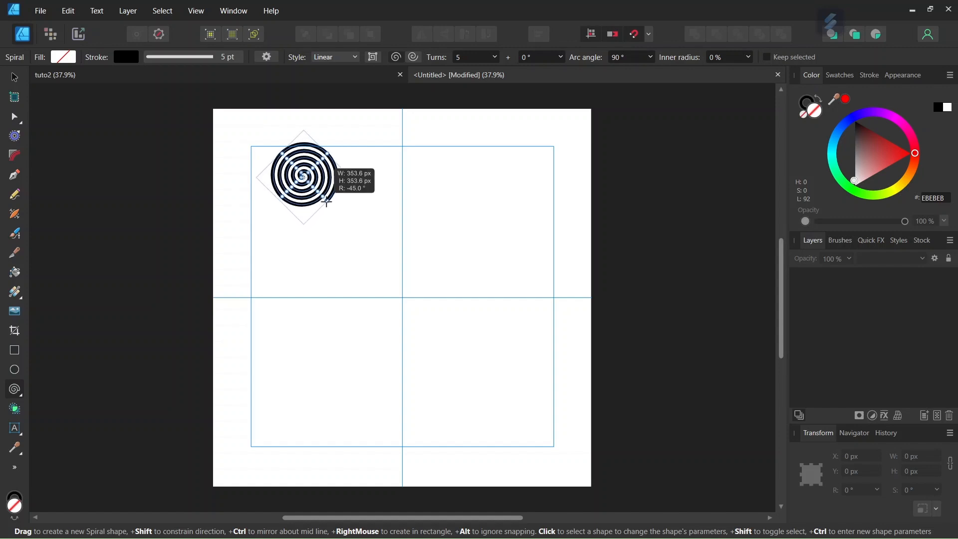
drag(328, 201, 339, 219)
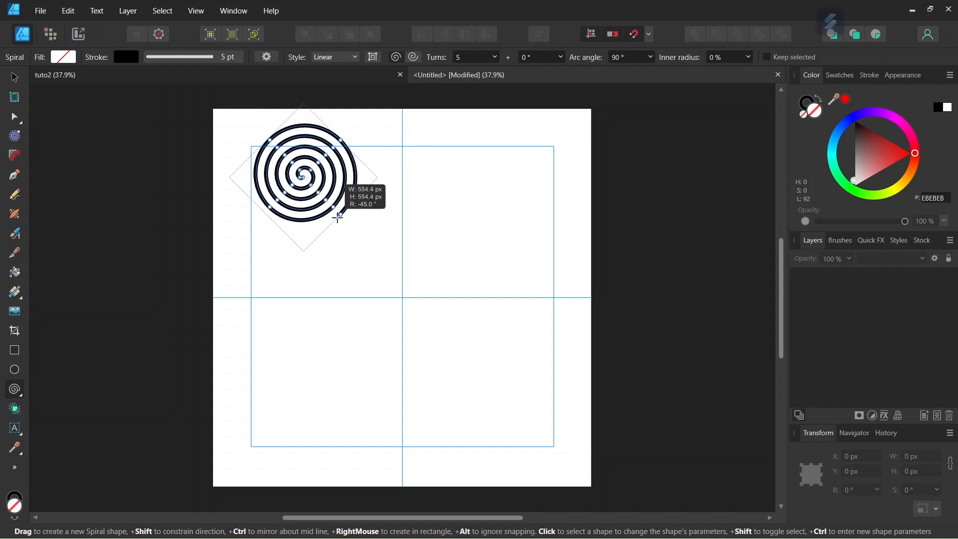
drag(336, 217, 346, 231)
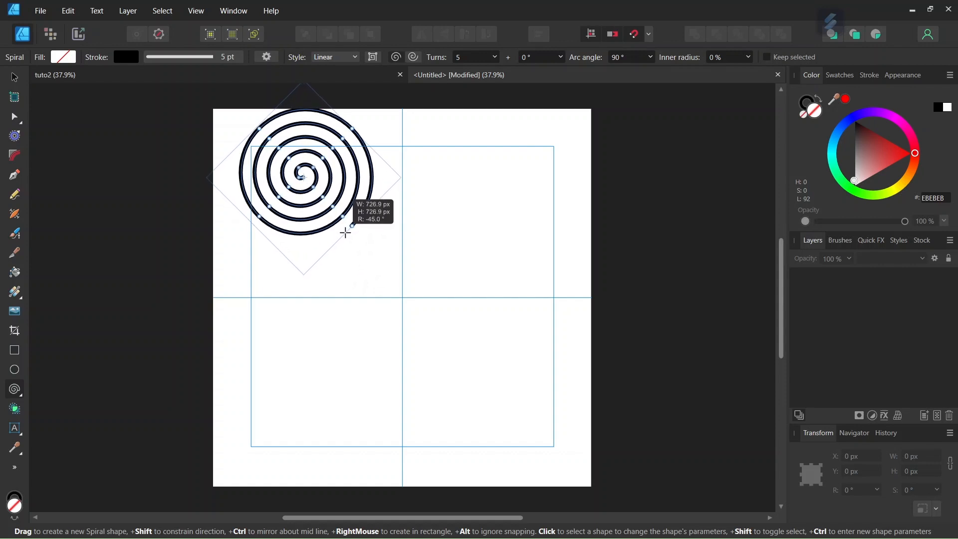
drag(351, 226, 354, 230)
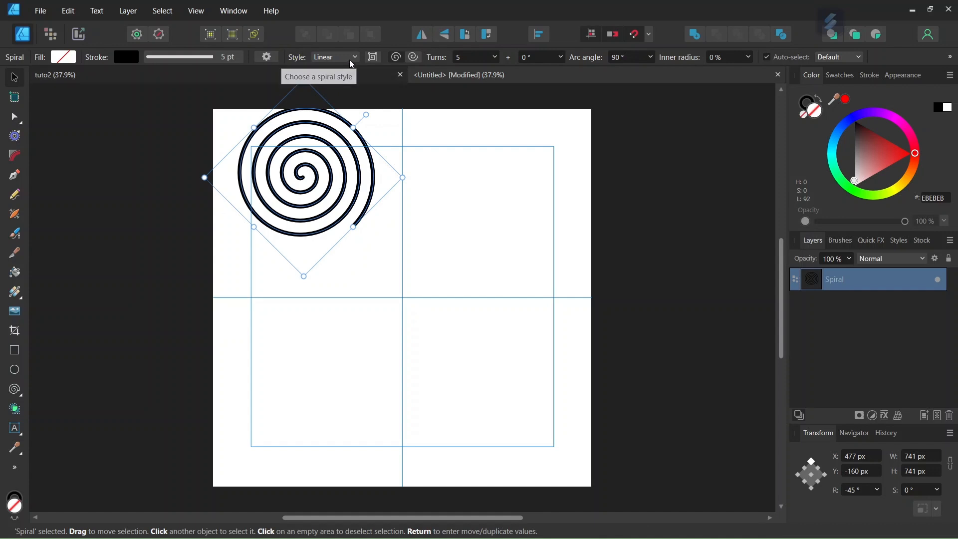
Step: Make the spiral counter semi-circular, counter-clockwise, with 3 turns
click(333, 57)
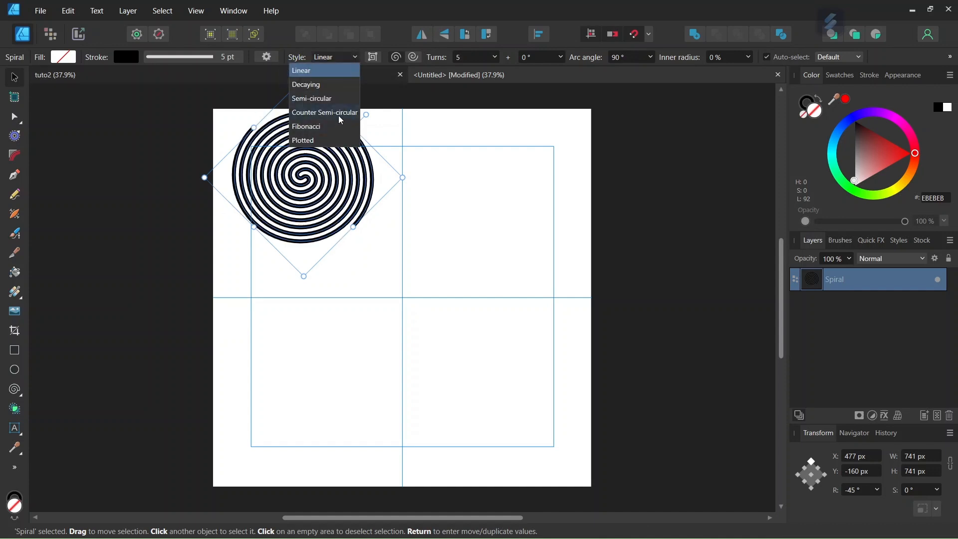
click(325, 112)
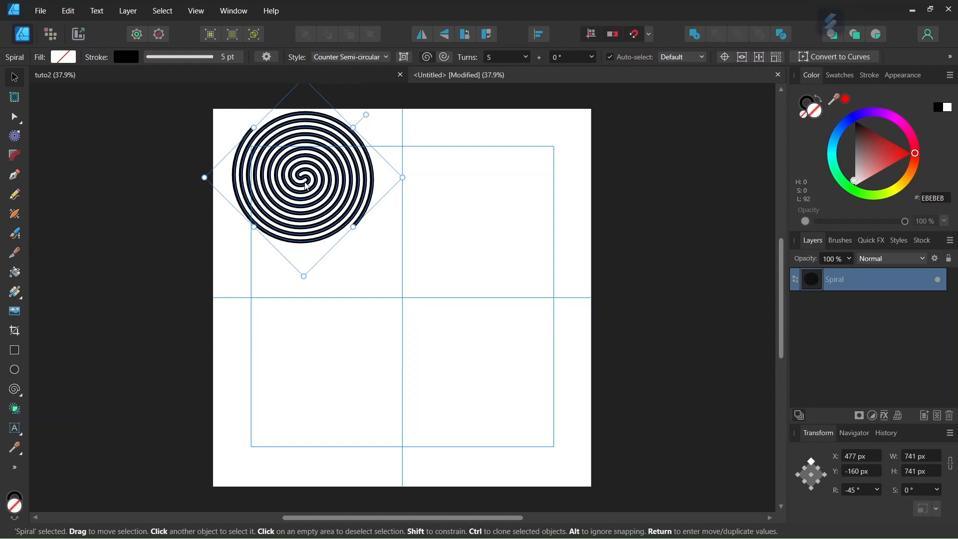
mouse_move(443, 57)
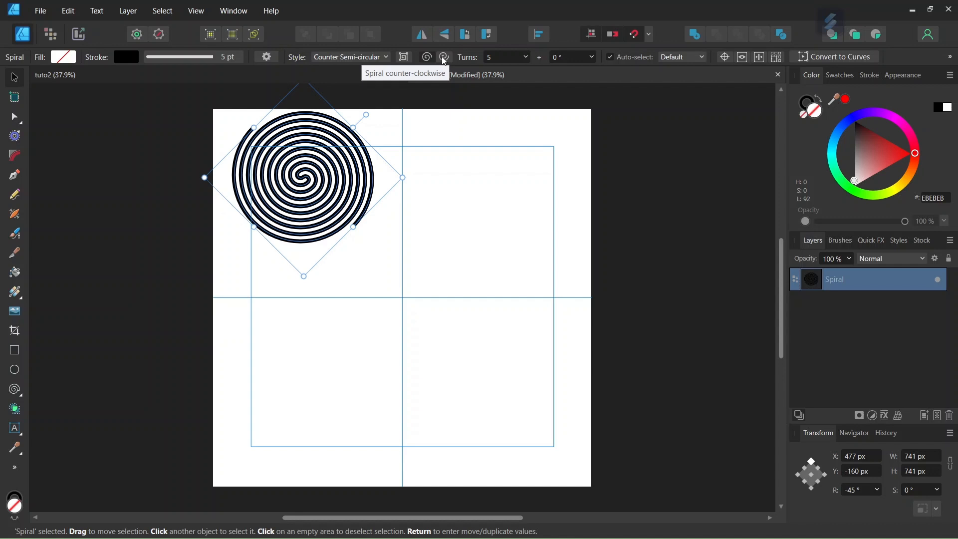
click(442, 57)
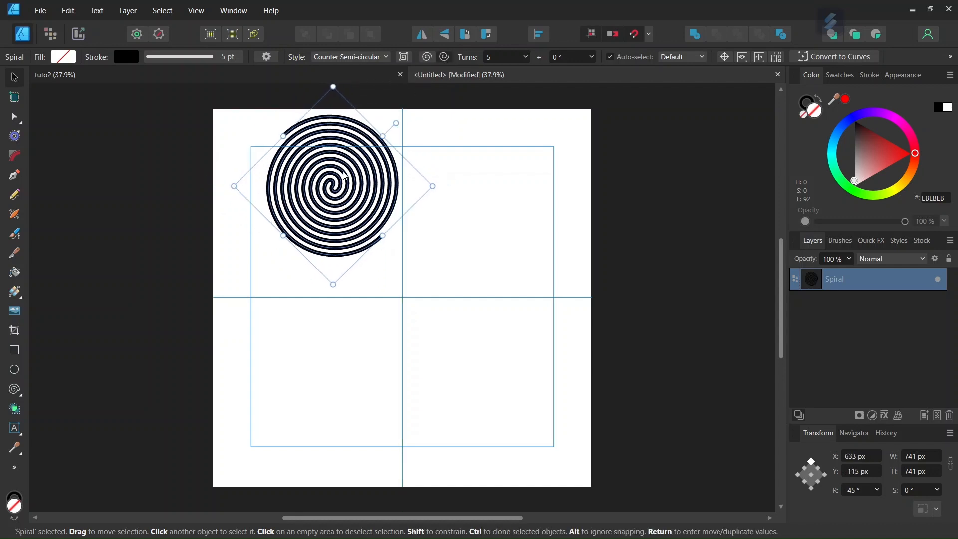
drag(333, 187, 331, 192)
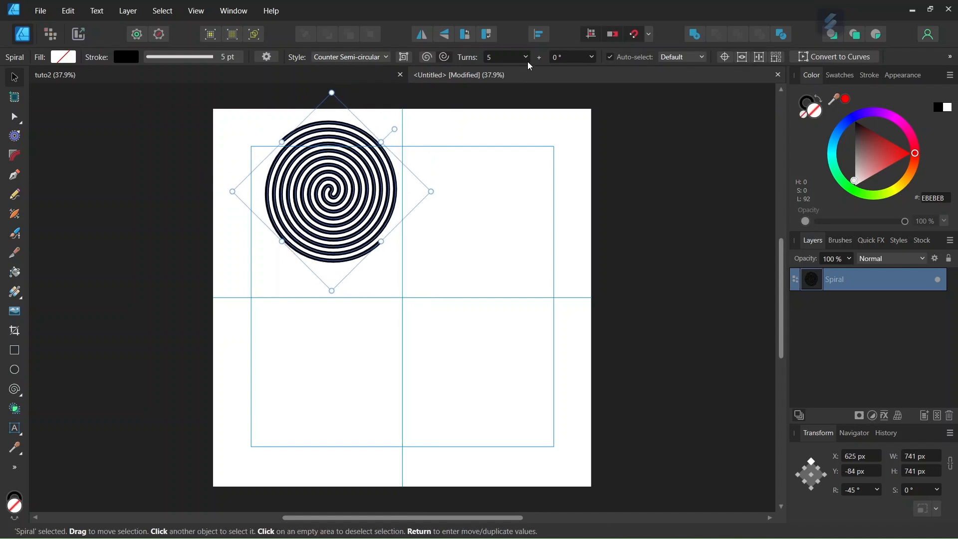
click(505, 57)
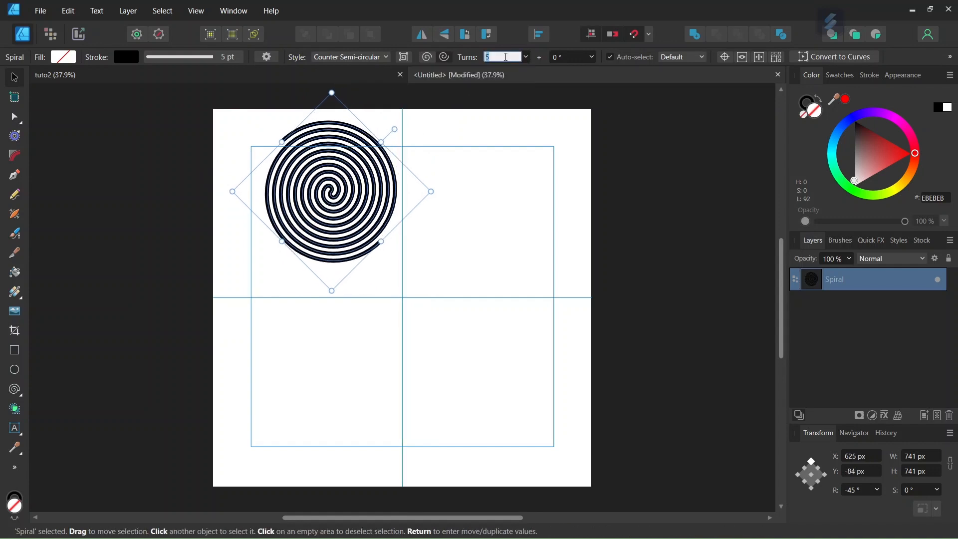
text(3)
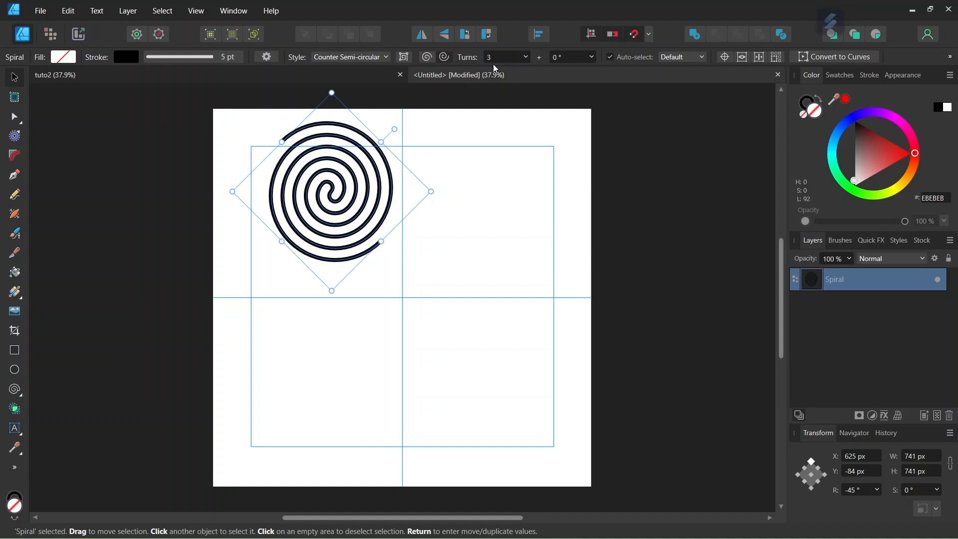
mouse_move(394, 128)
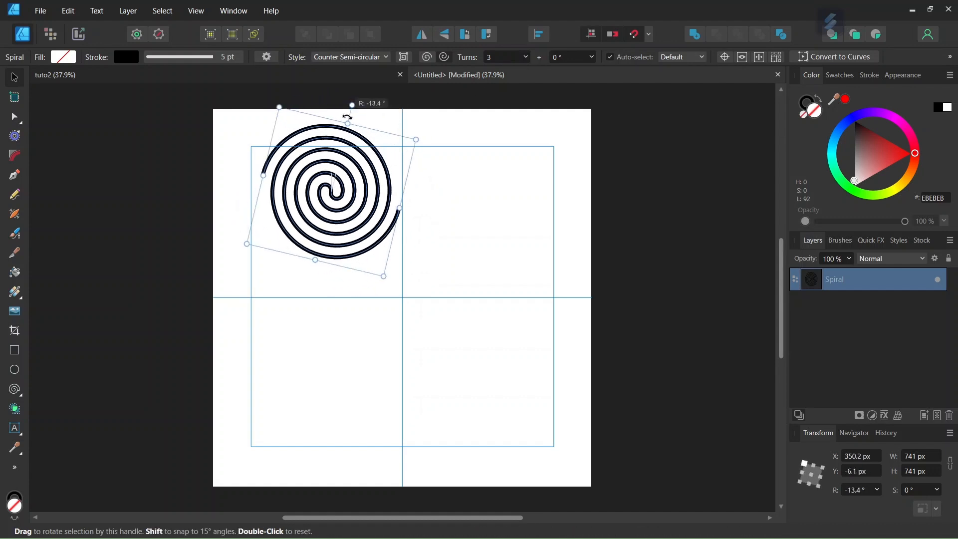
Step: Tilt the spiral to about −4.5° and centre it on the vertical guide above the middle
drag(334, 190, 369, 205)
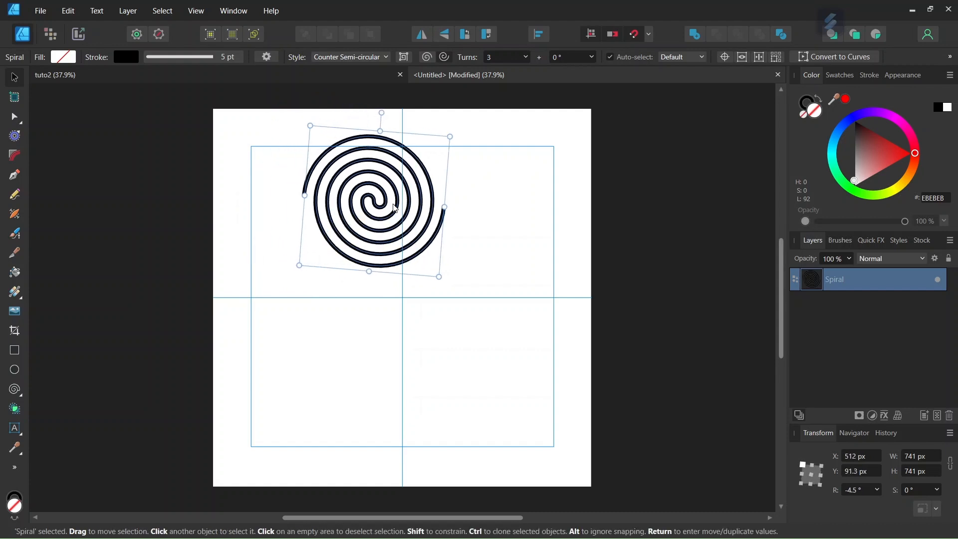
drag(377, 202, 420, 210)
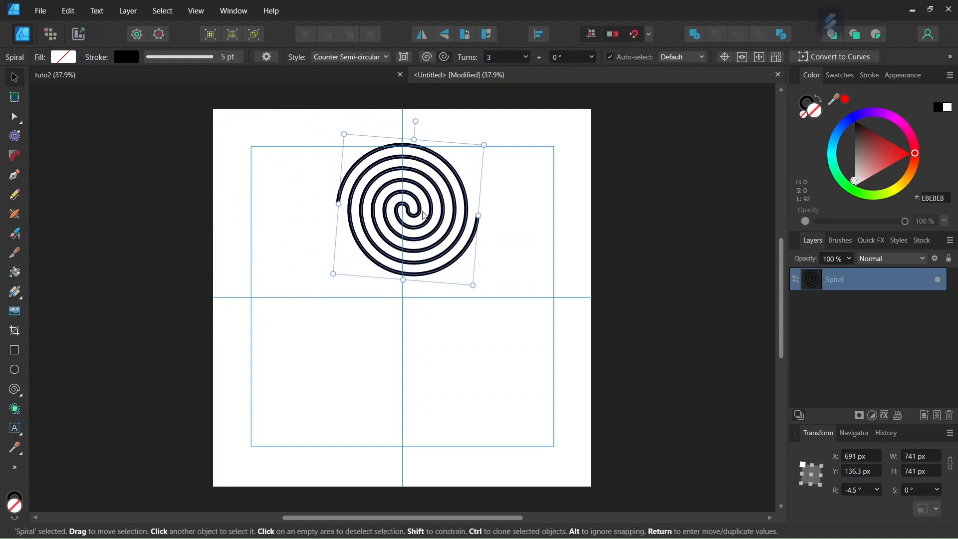
drag(421, 213, 322, 199)
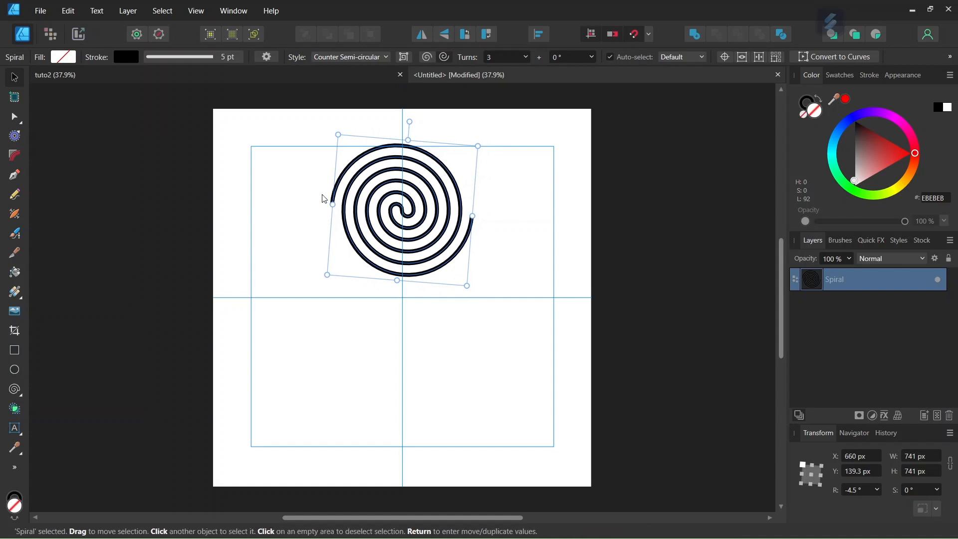
mouse_move(485, 204)
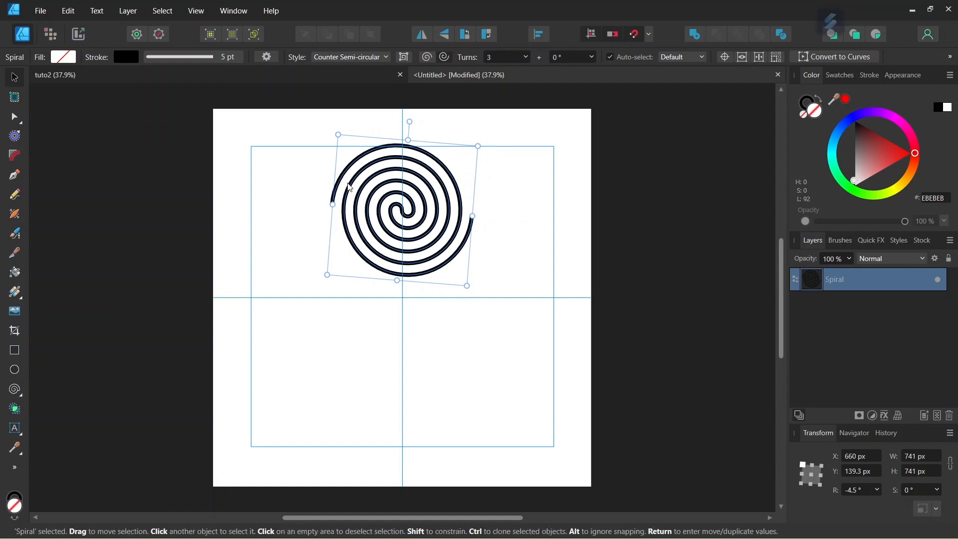
Step: Create a symbol from the selected spiral via the Symbols panel
click(127, 10)
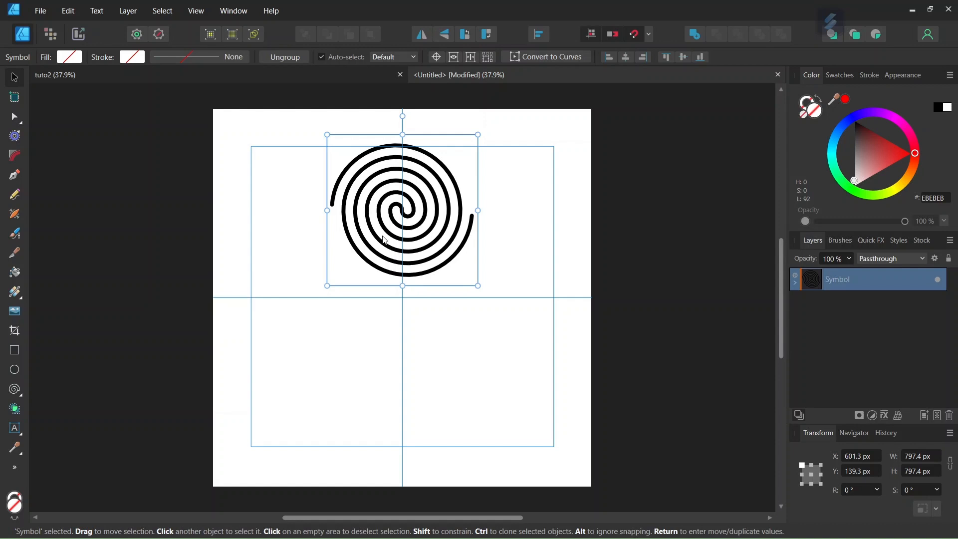
mouse_move(351, 191)
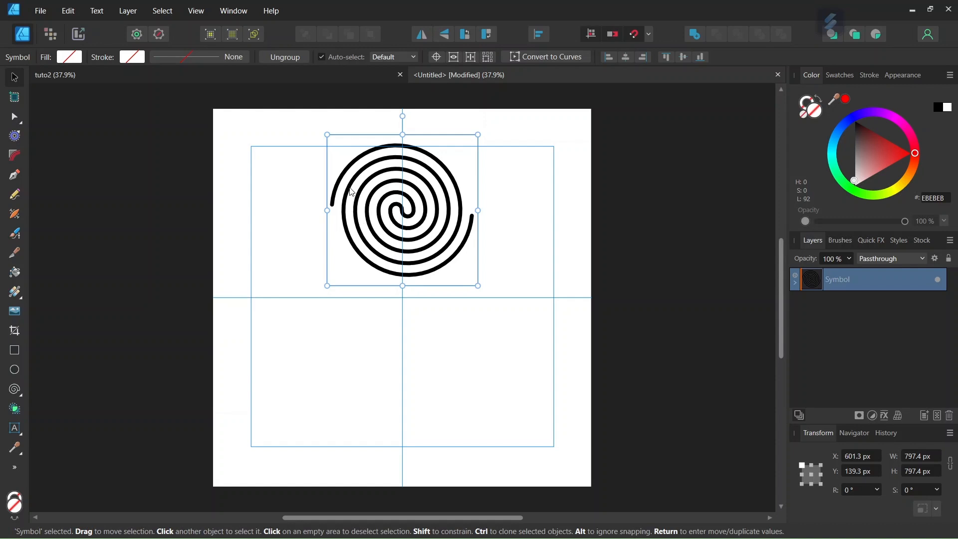
mouse_move(355, 188)
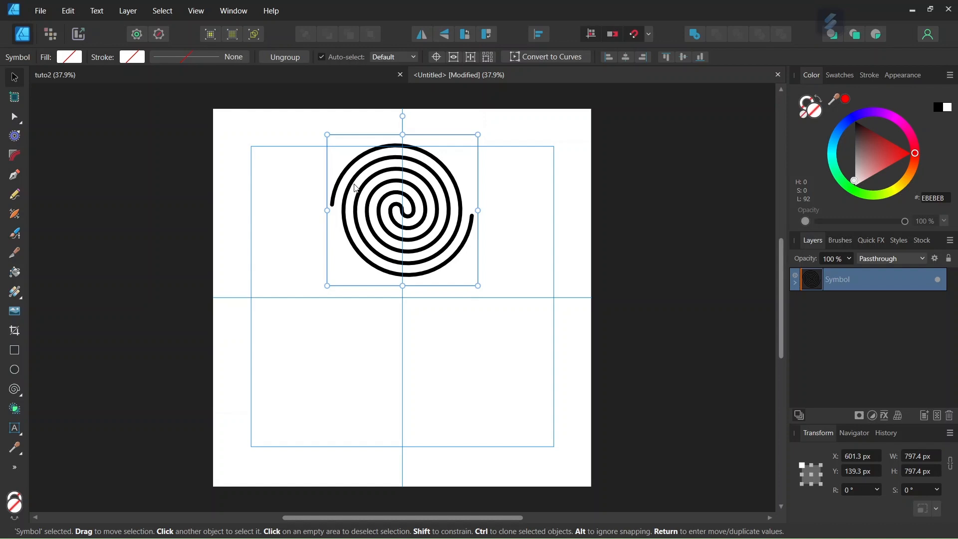
mouse_move(371, 180)
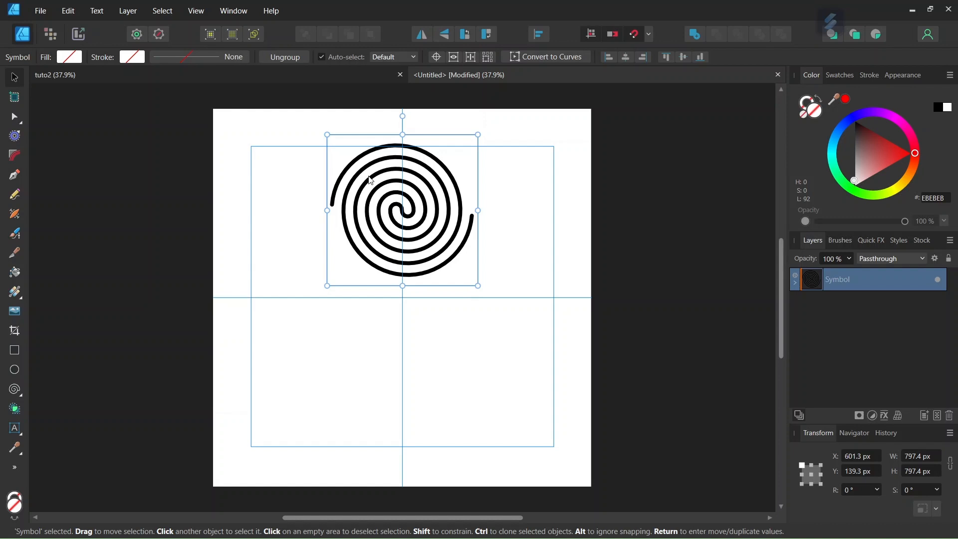
mouse_move(419, 186)
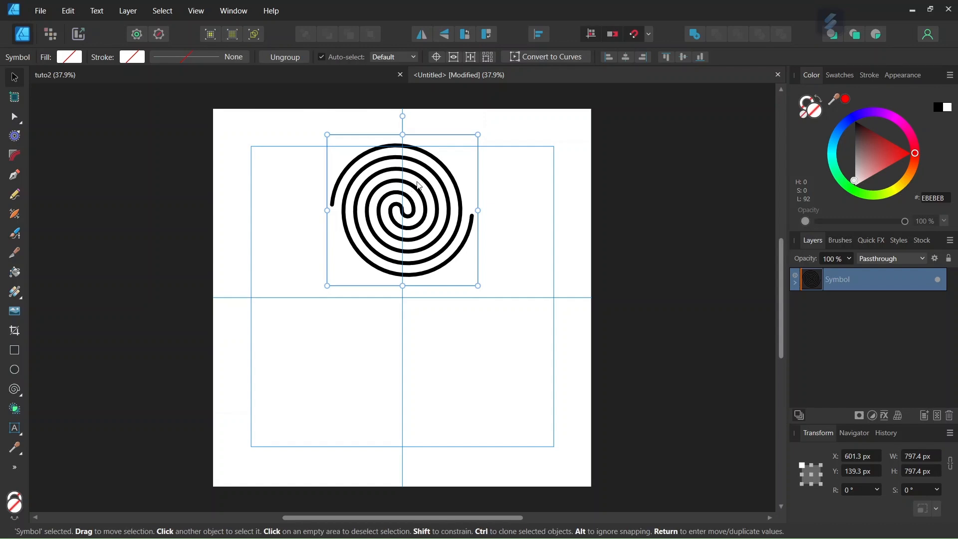
mouse_move(437, 57)
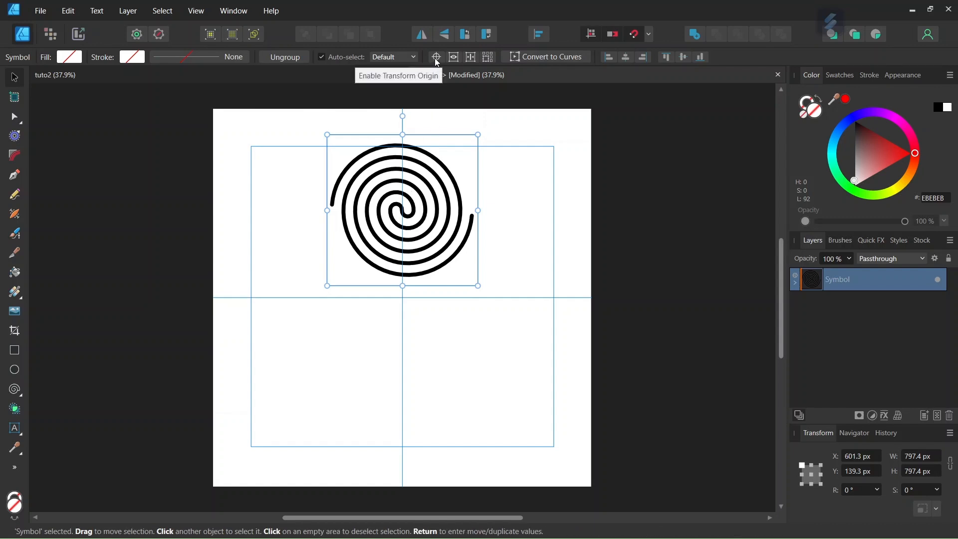
Step: Duplicate the symbol 2 times rotated 120° around the page-centre transform origin
click(437, 57)
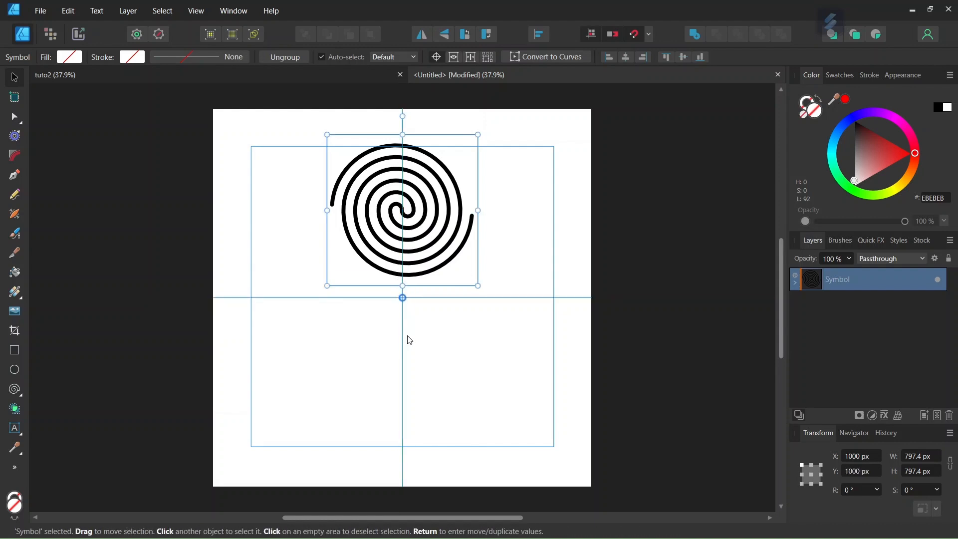
key(Return)
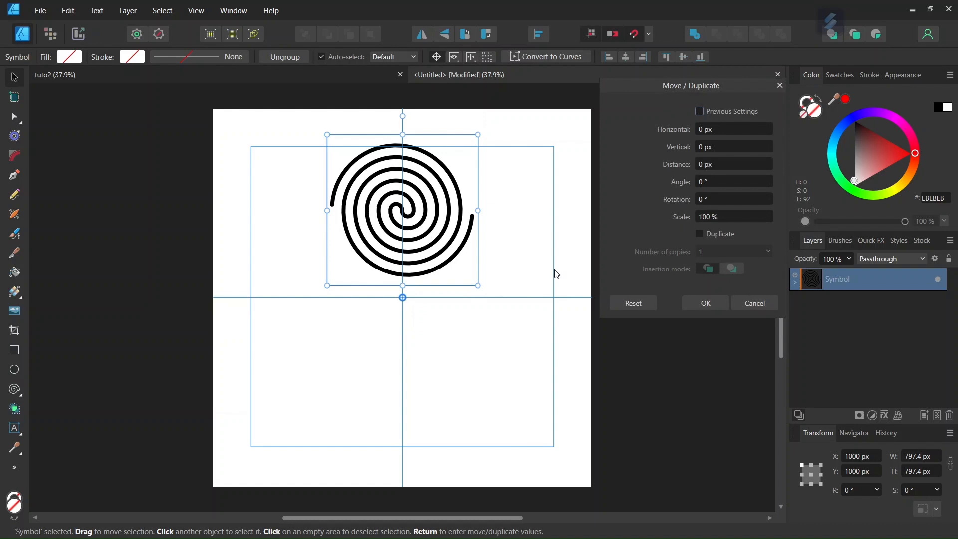
mouse_move(701, 238)
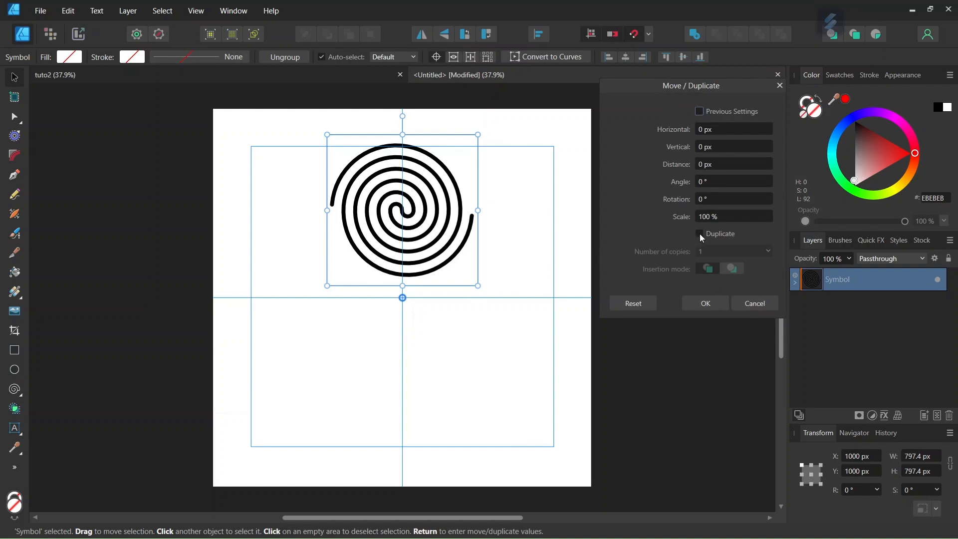
click(699, 234)
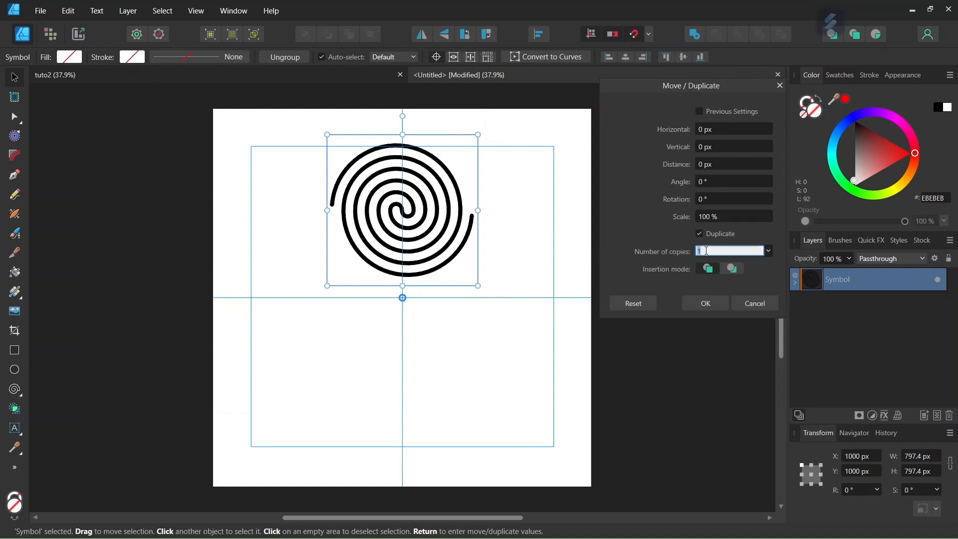
text(2)
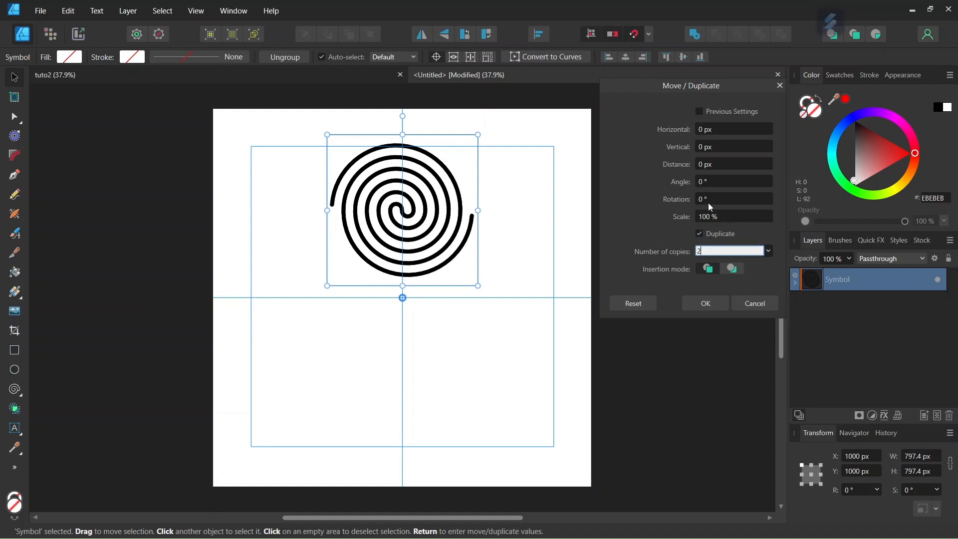
click(731, 198)
text(120)
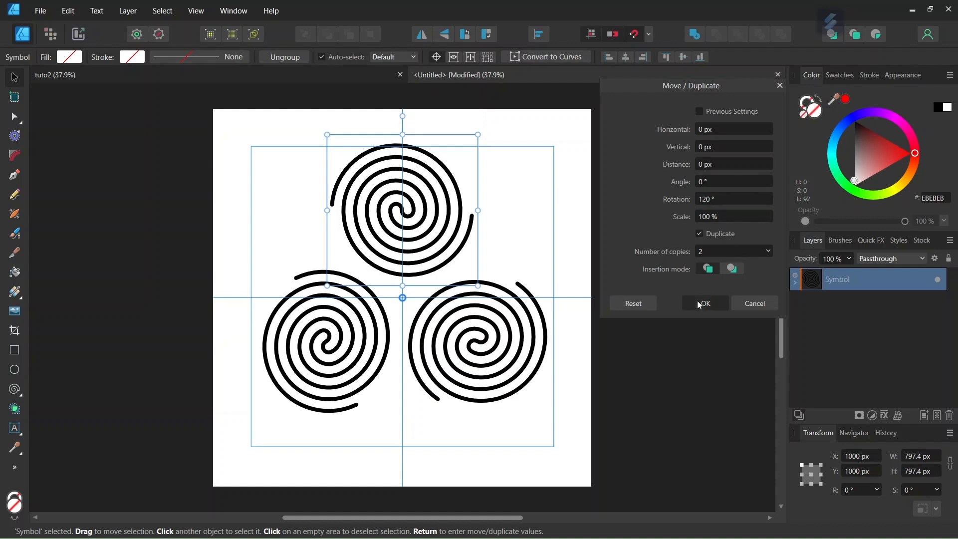
click(705, 303)
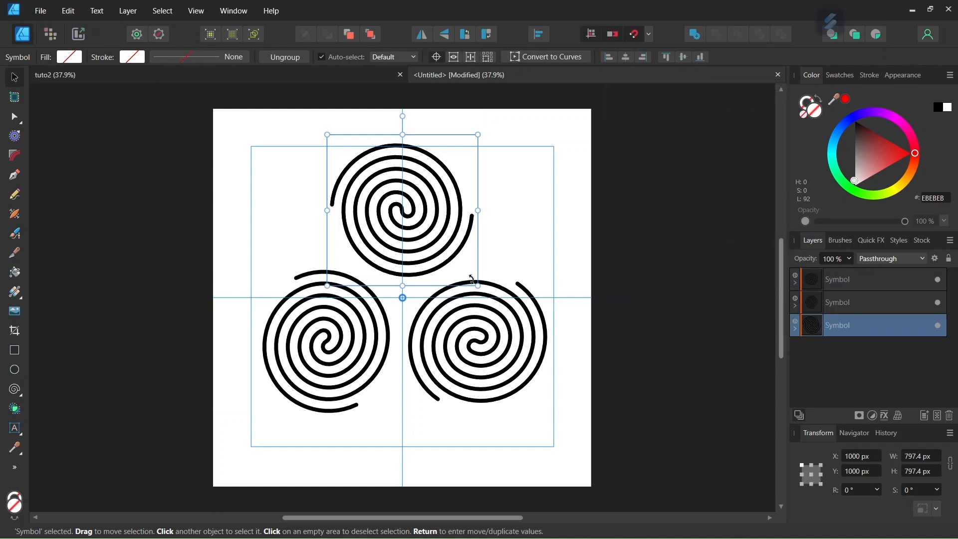
mouse_move(810, 349)
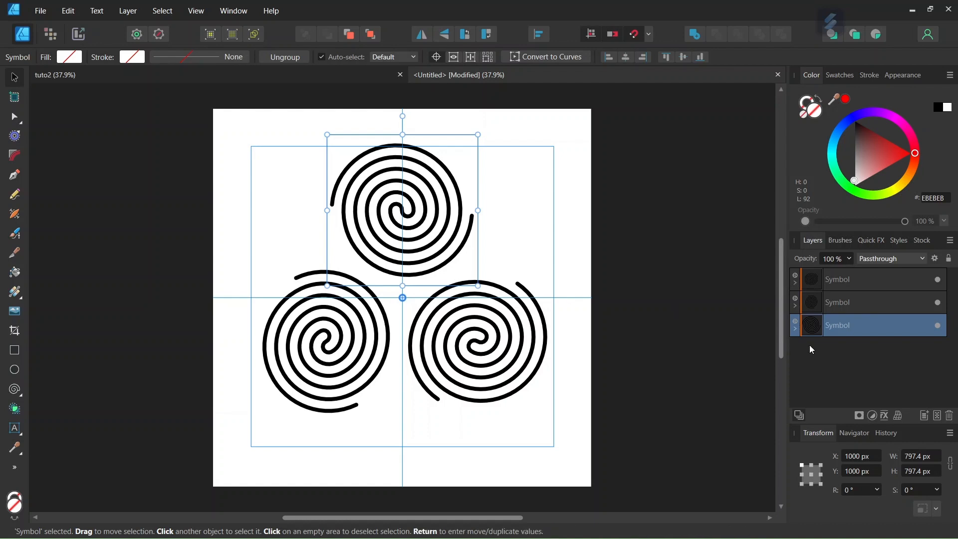
Step: Move the symbol's child spiral to about 1000 × 556 px so all copies shift inward
click(795, 330)
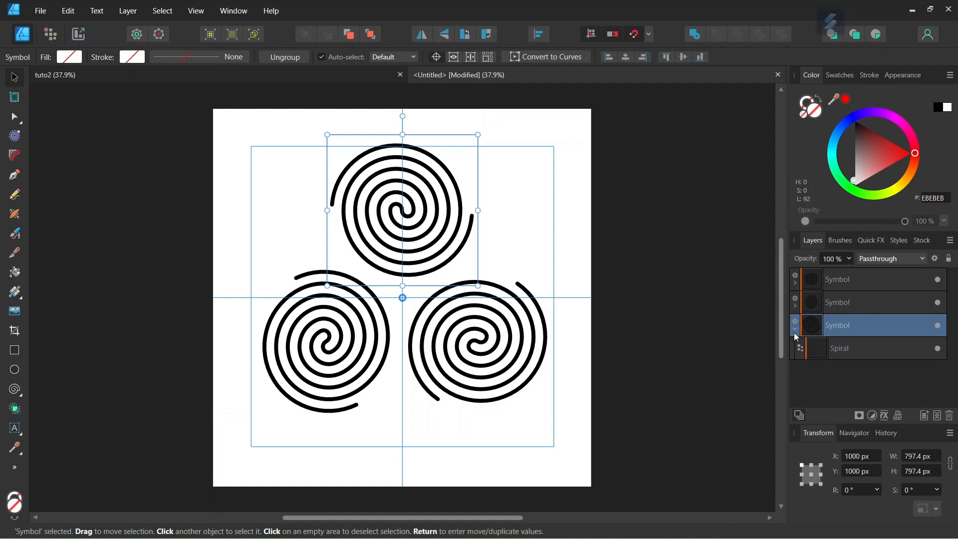
mouse_move(841, 351)
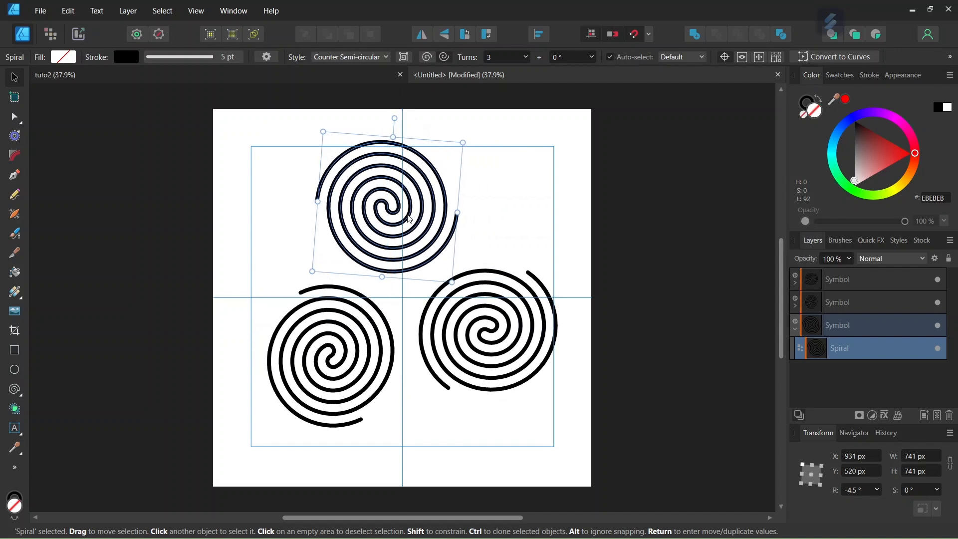
drag(379, 214, 421, 208)
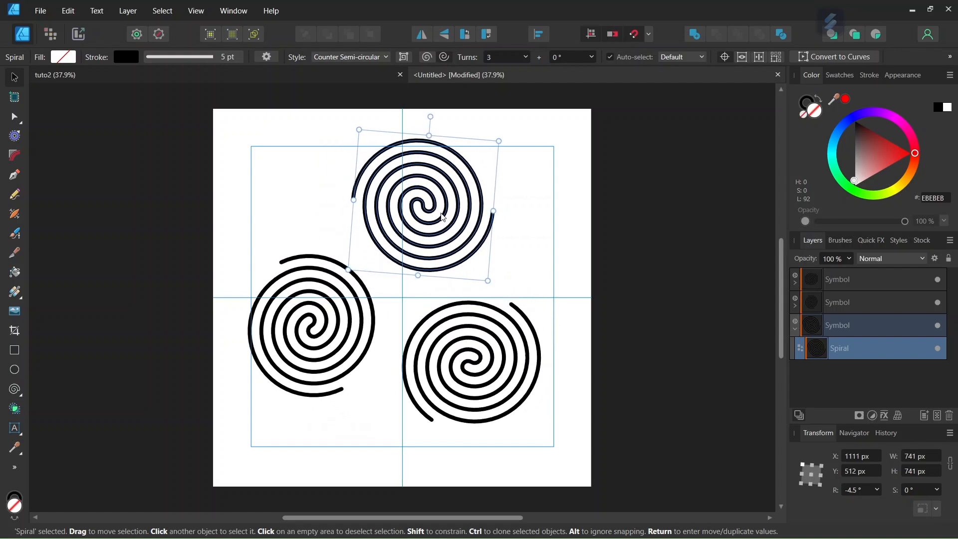
drag(441, 208, 422, 214)
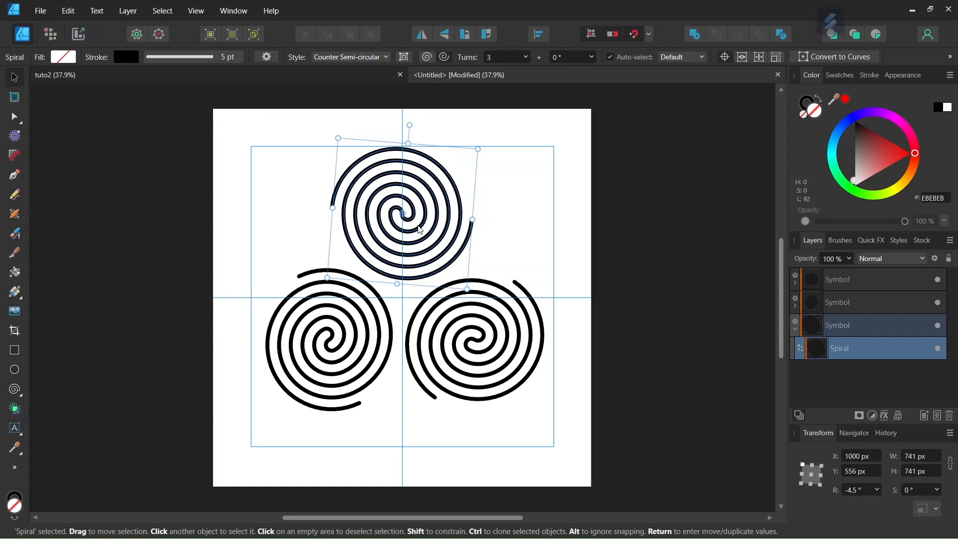
mouse_move(408, 126)
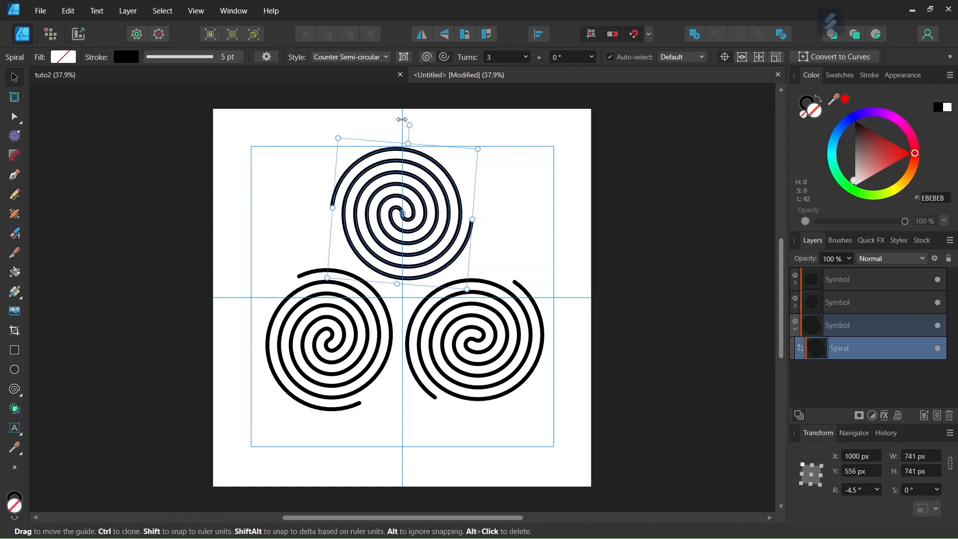
Step: Rotate the child spiral to about 54.9° and lower it so the three copies touch
drag(402, 121, 379, 141)
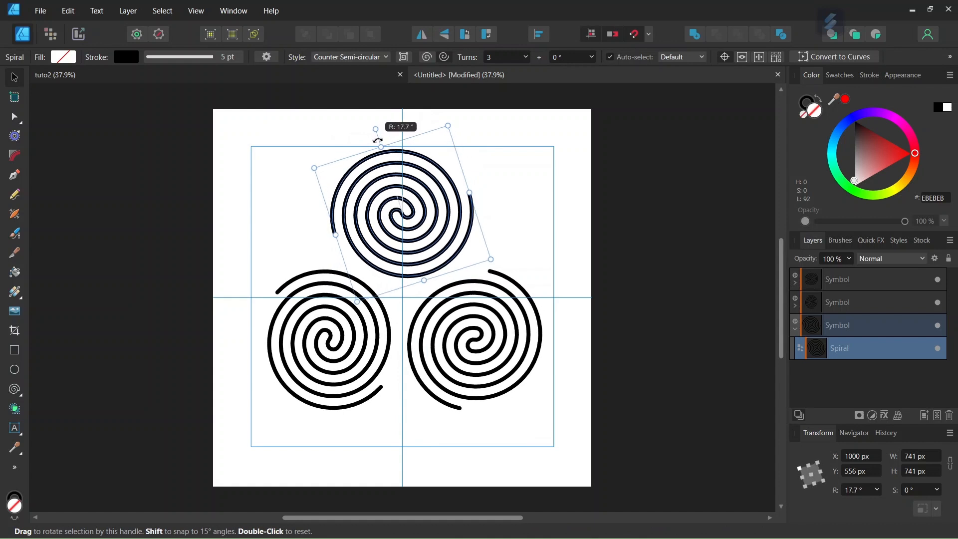
drag(377, 129, 354, 140)
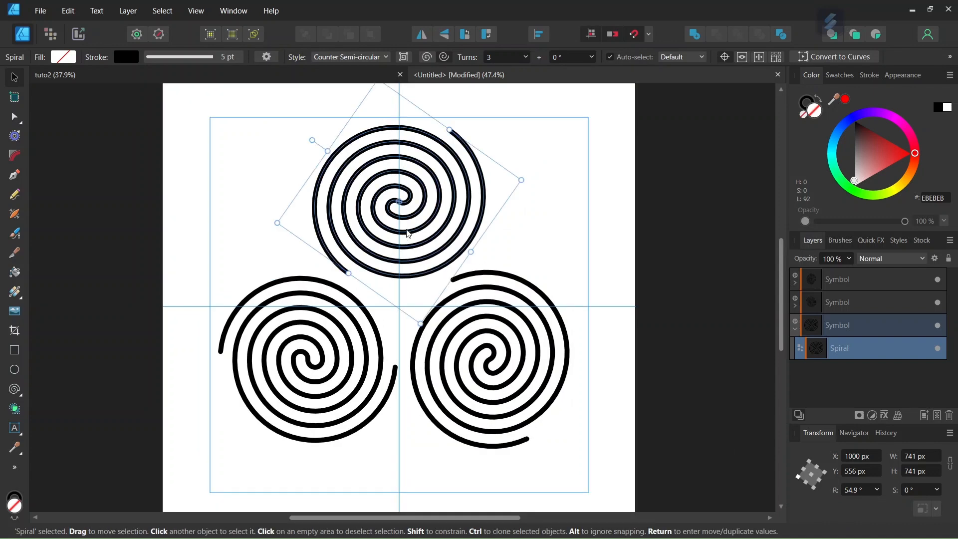
mouse_move(415, 224)
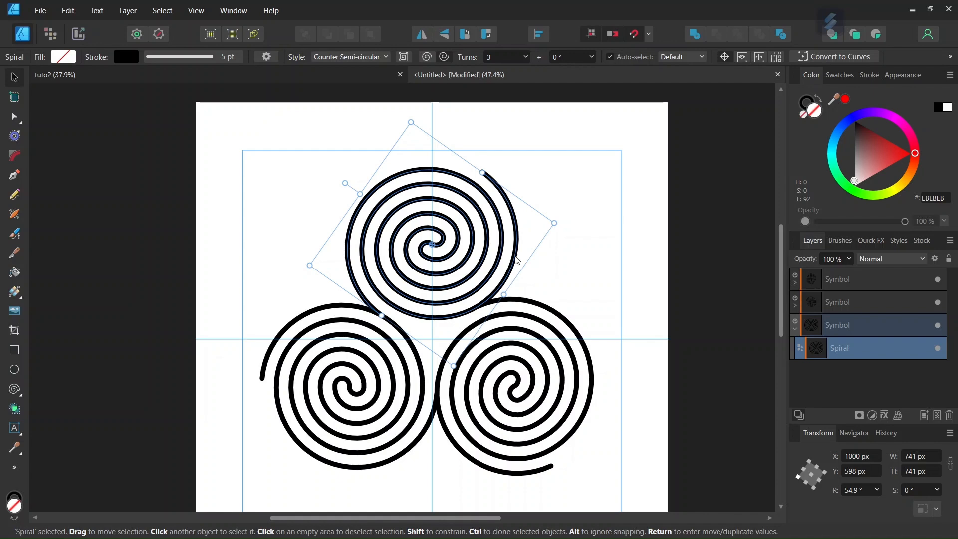
scroll(down, 3)
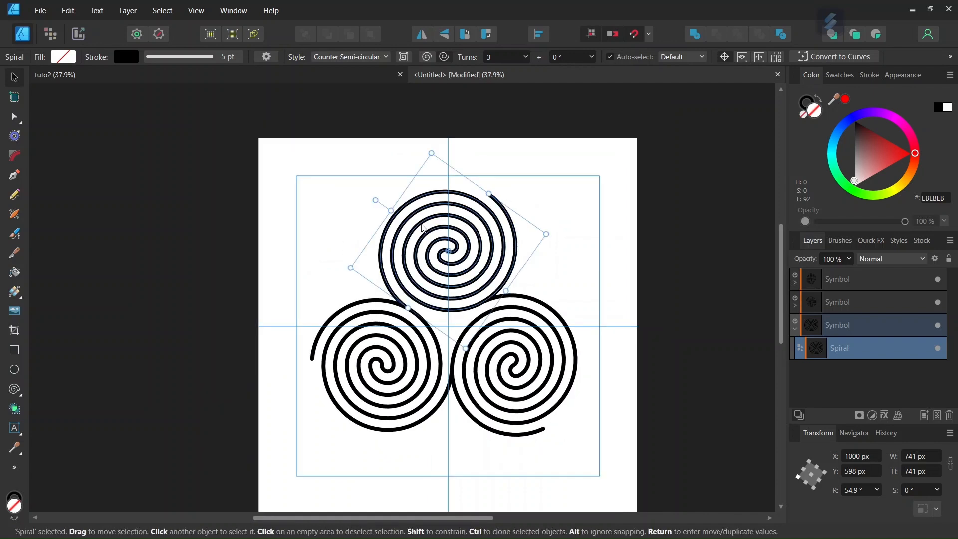
Step: Convert the spiral inside the symbol into two editable curve objects
click(126, 10)
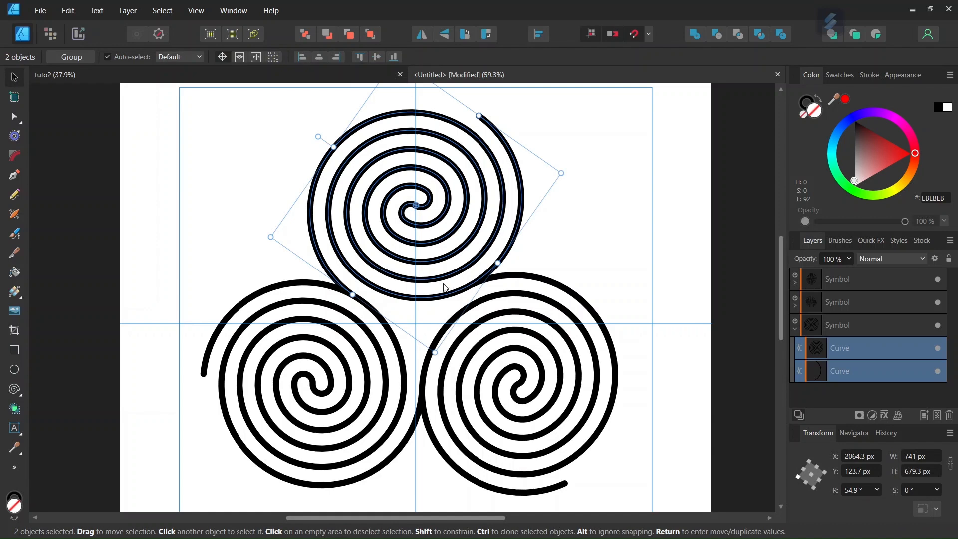
mouse_move(512, 244)
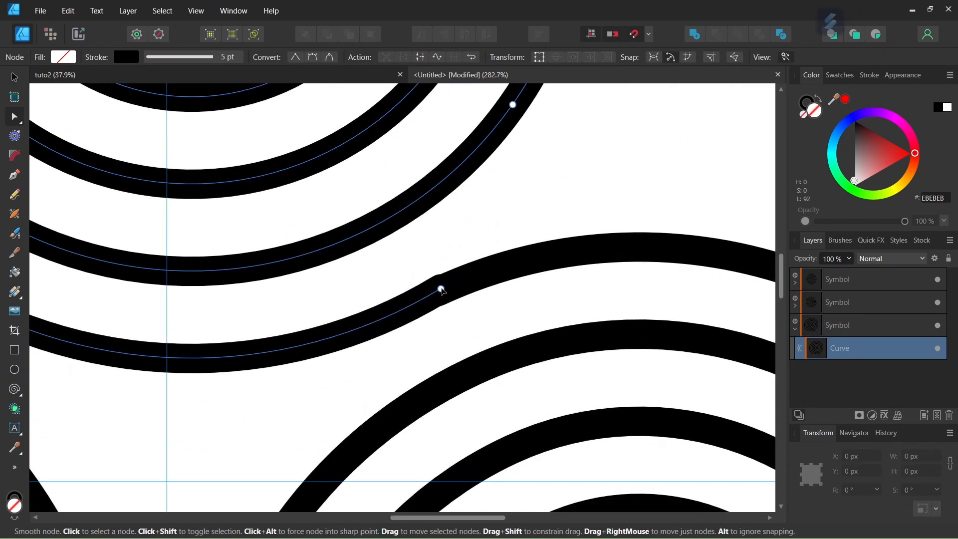
Step: Check the smooth node at the spiral's join and finish node editing
click(440, 289)
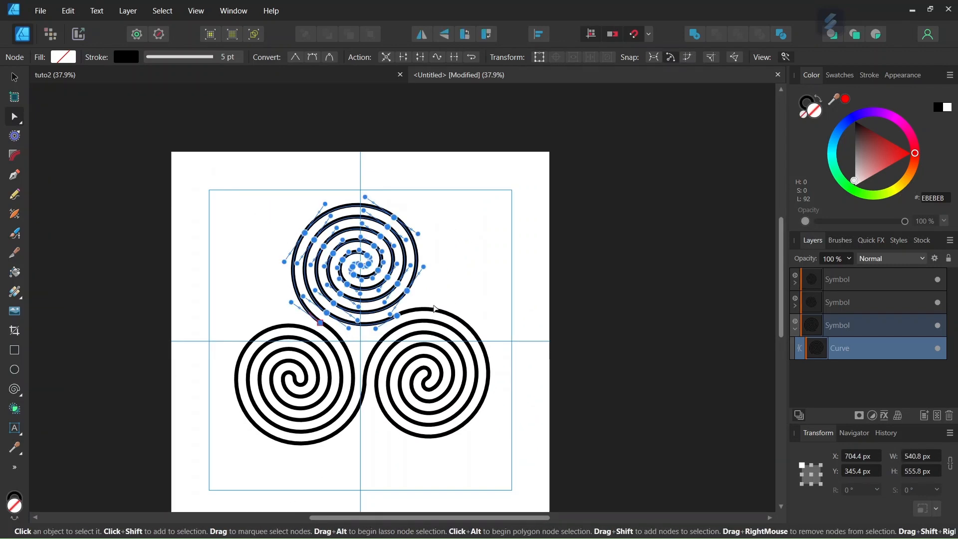
click(13, 116)
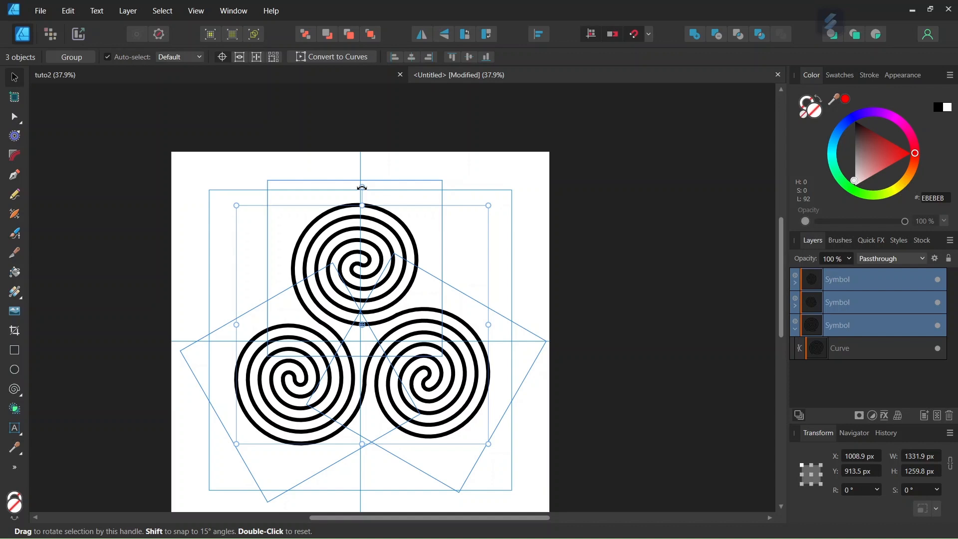
Step: Rotate the three selected spiral symbols together to about −1.5°
drag(361, 188, 365, 188)
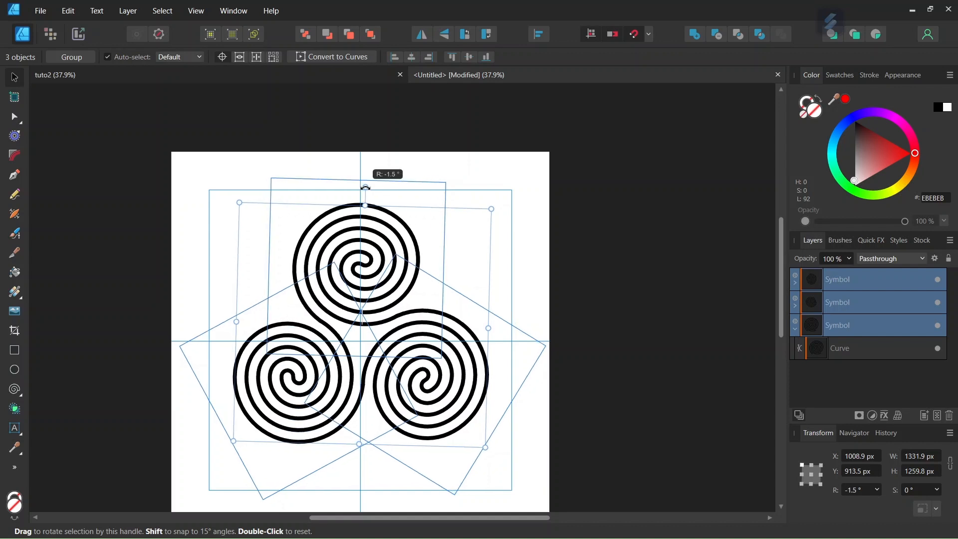